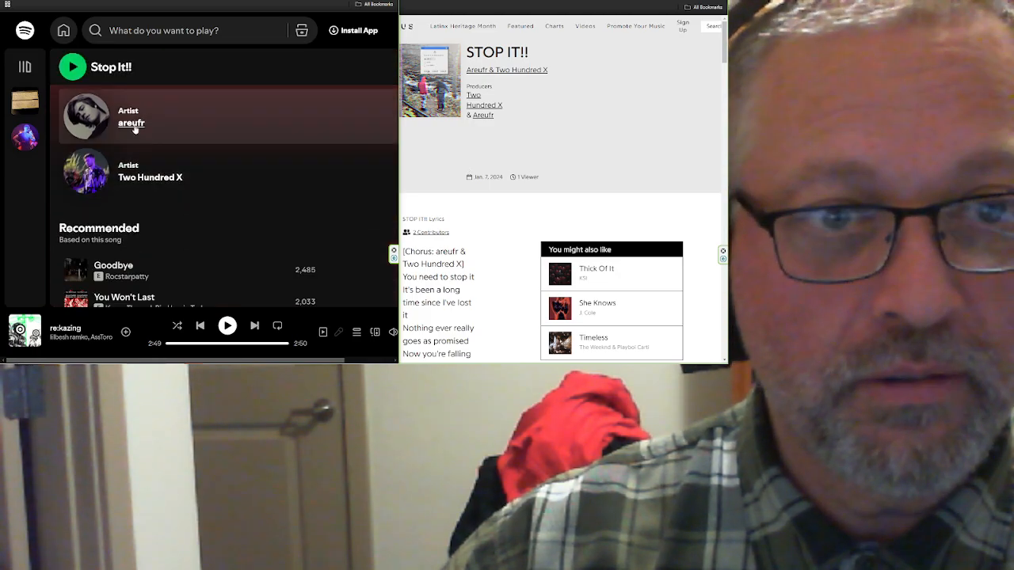
# - View areufr's artist page from the Stop It!! credits and browse down it
pyautogui.click(132, 124)
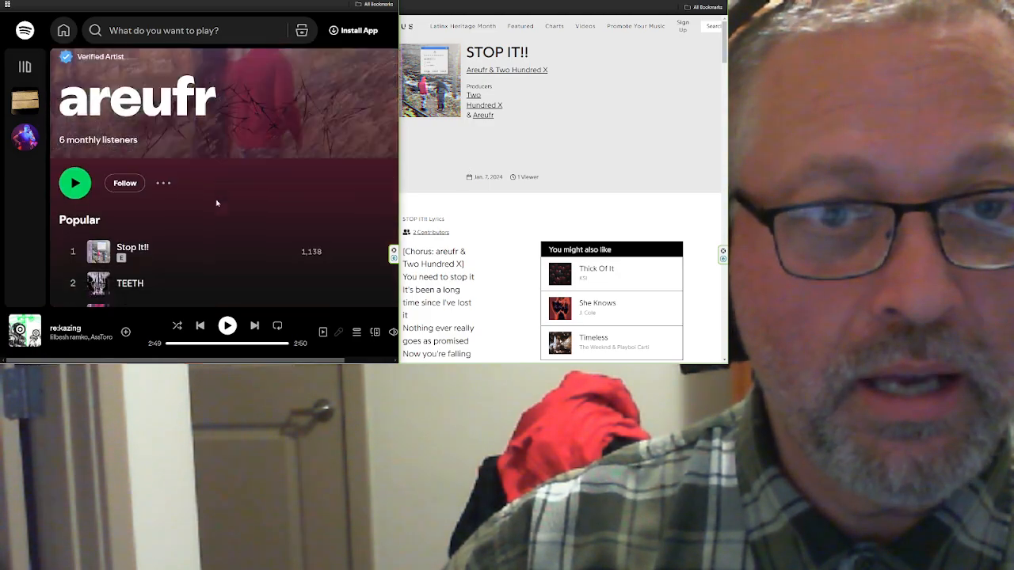
pyautogui.scroll(-3)
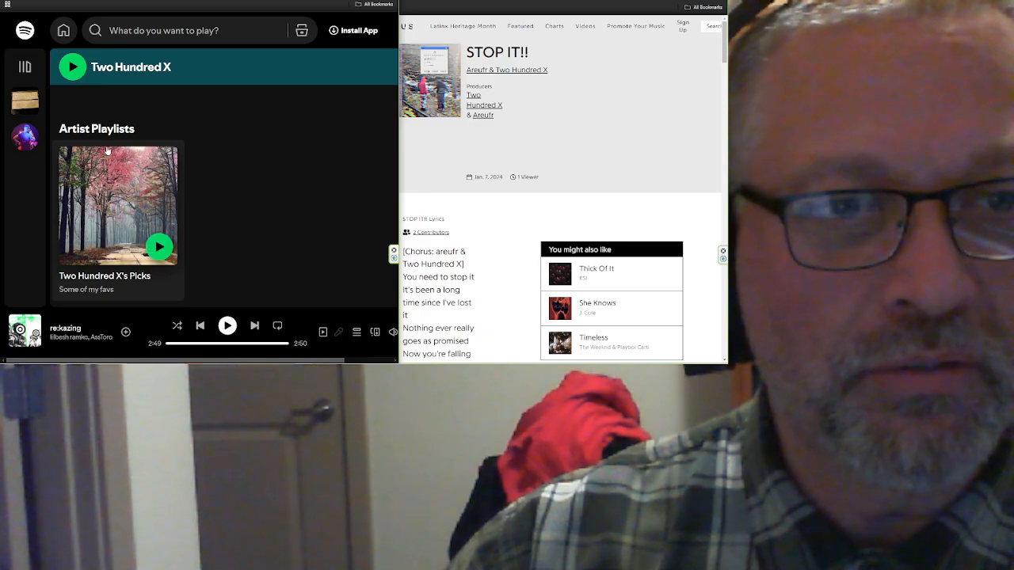
# - Return to the Stop It!! song page and bring the Genius lyrics back to their top
pyautogui.click(132, 66)
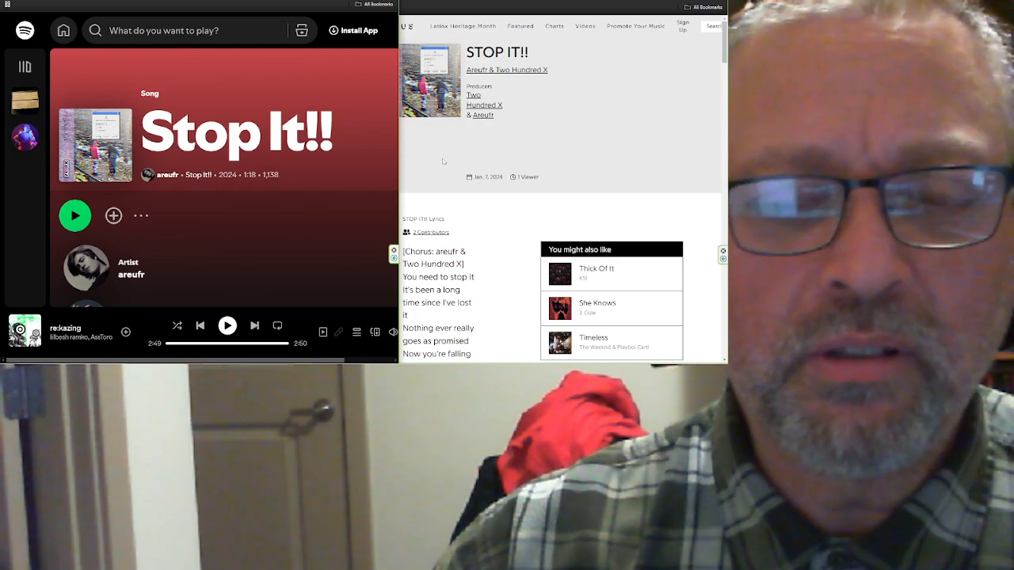
pyautogui.scroll(-3)
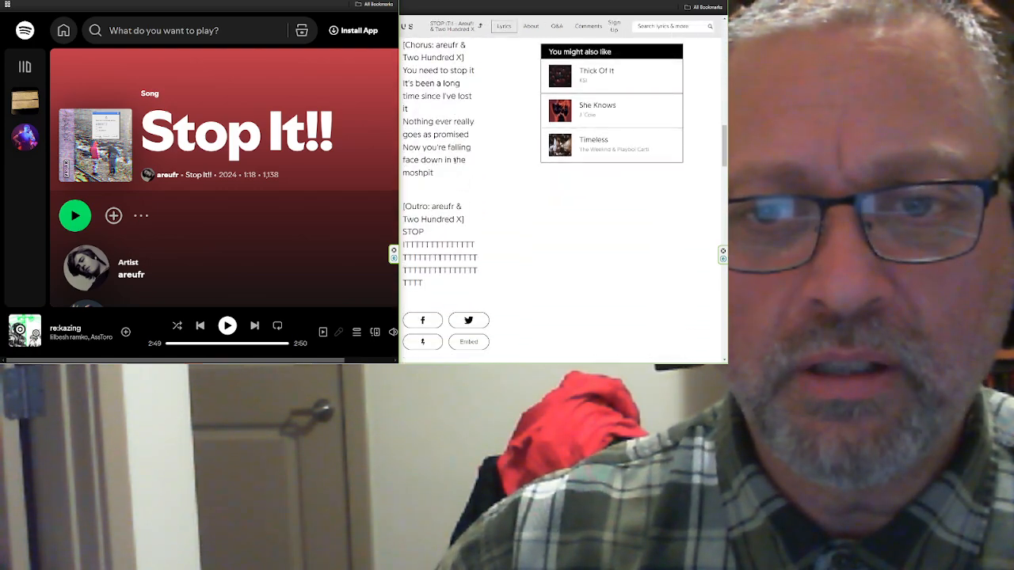
pyautogui.click(530, 25)
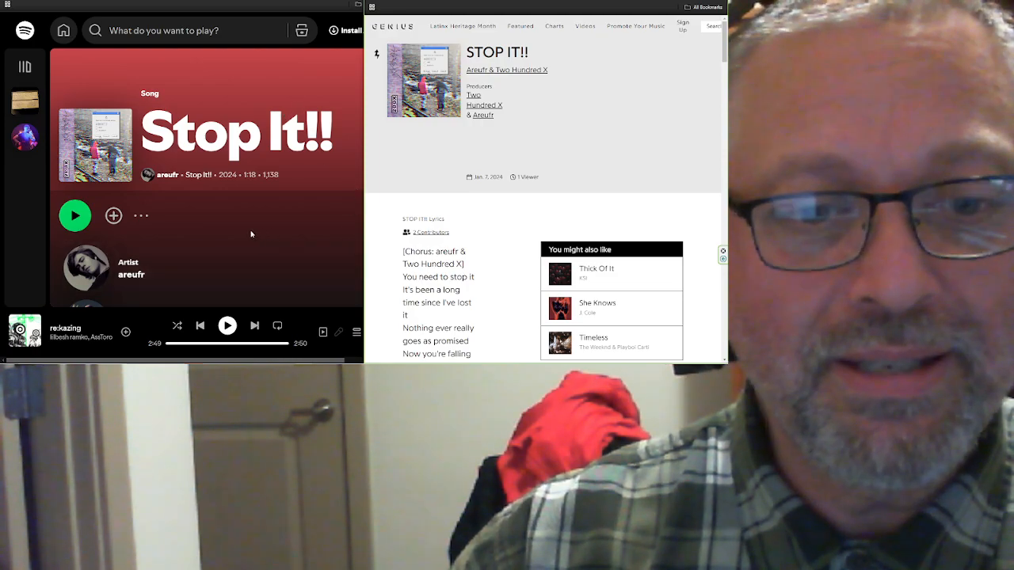
pyautogui.moveTo(226, 326)
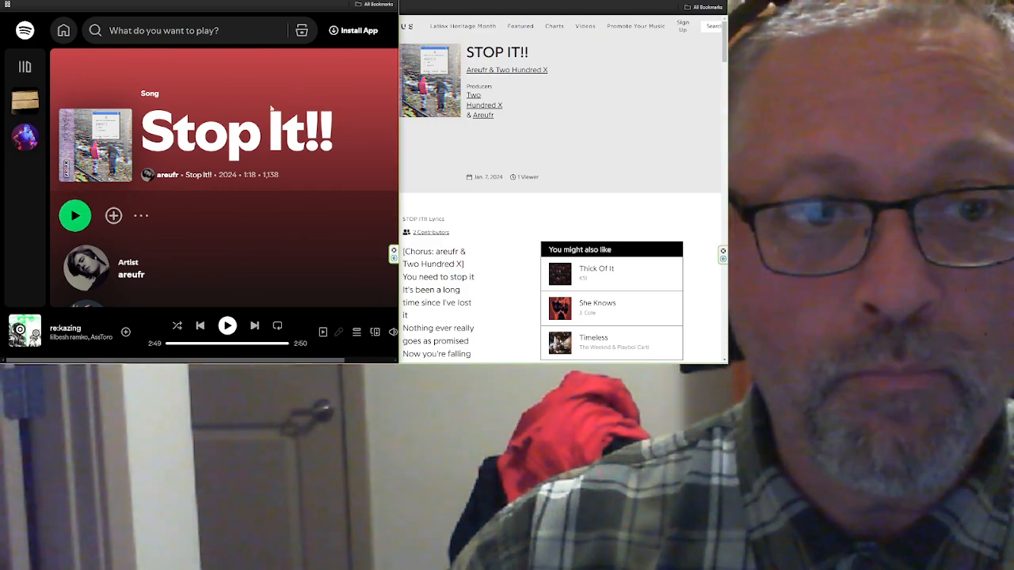
# - Play Stop It!! and follow the Genius lyrics down to the outro
pyautogui.click(74, 215)
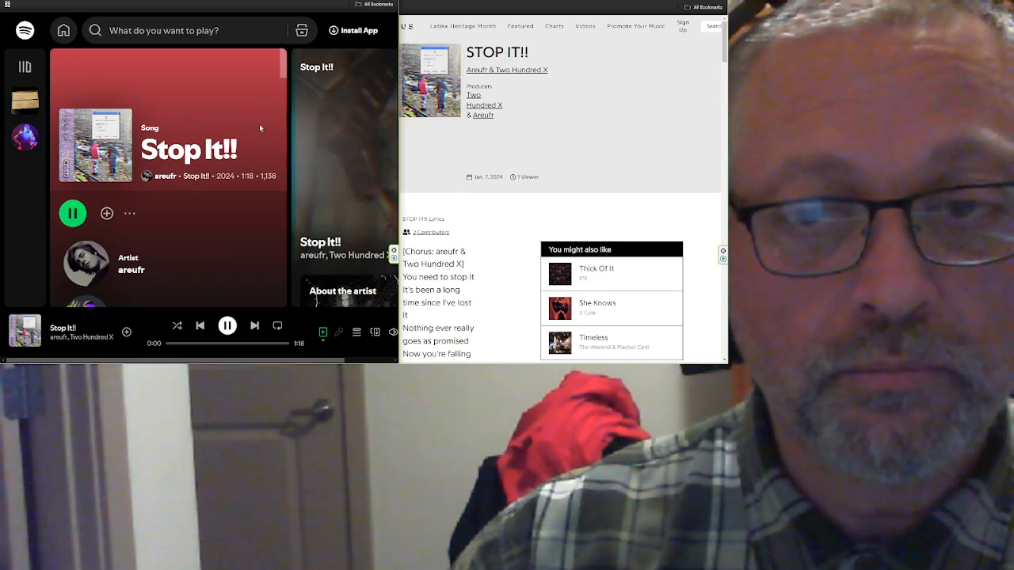
pyautogui.scroll(-3)
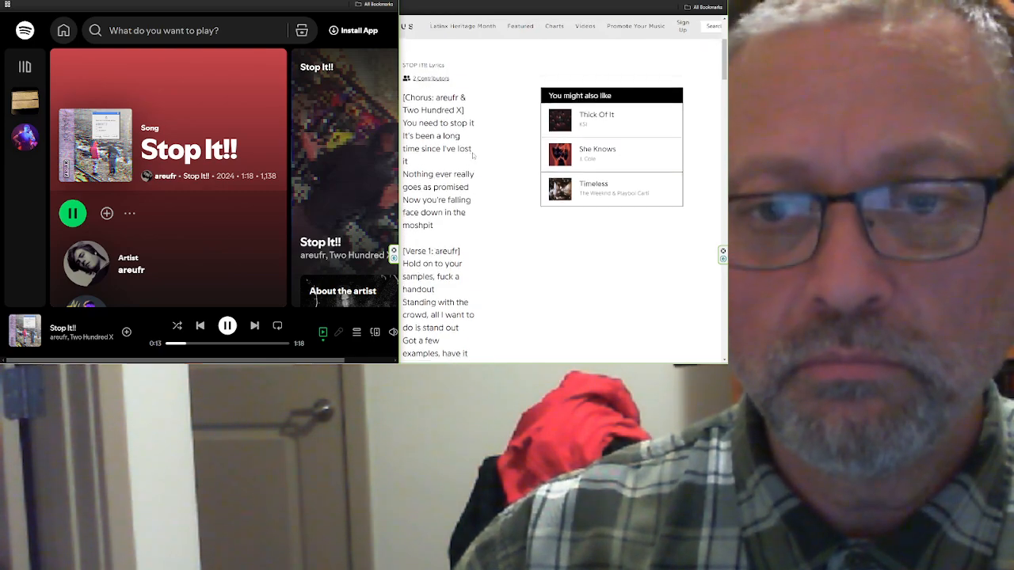
pyautogui.scroll(-3)
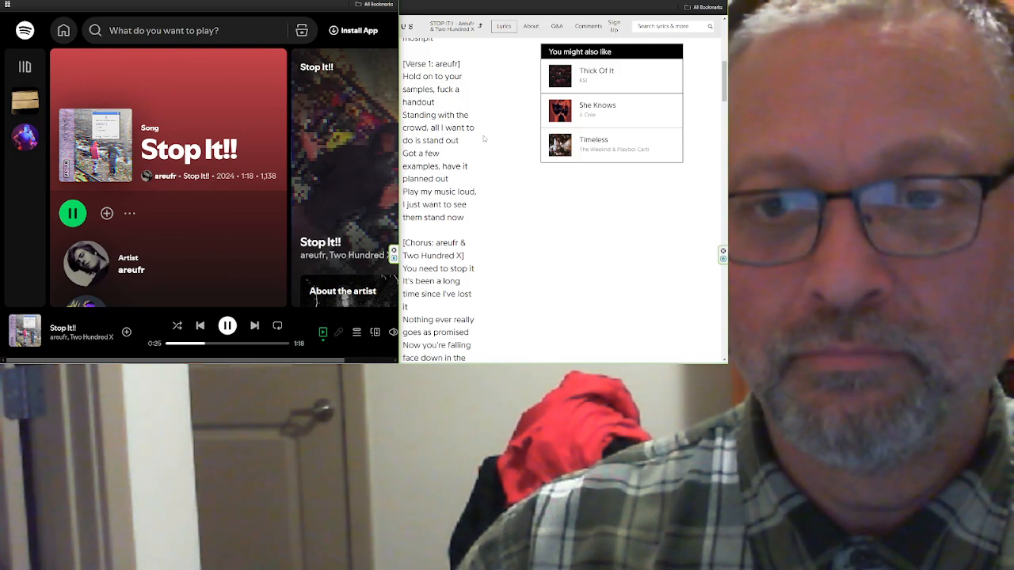
pyautogui.scroll(-3)
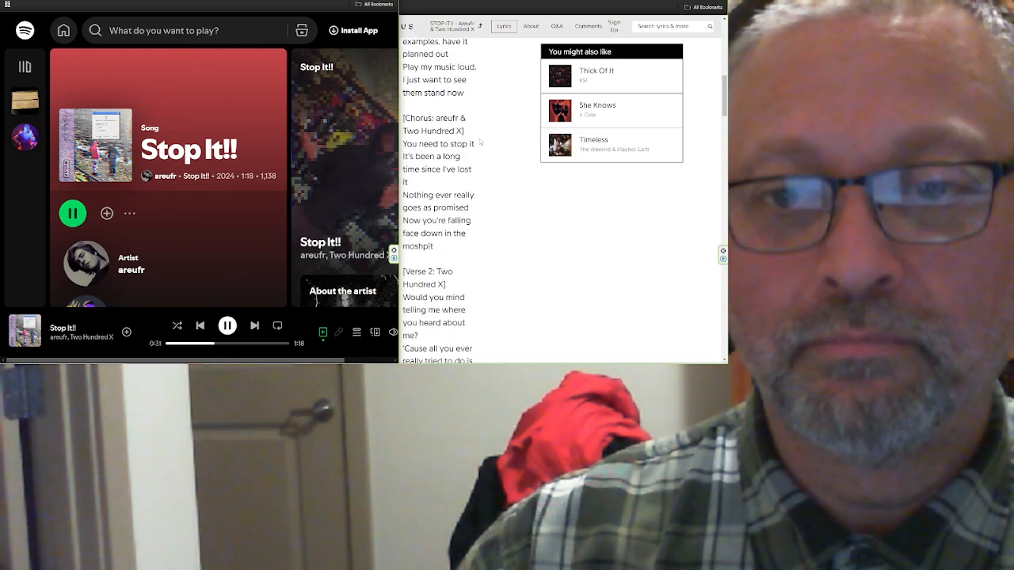
pyautogui.scroll(-3)
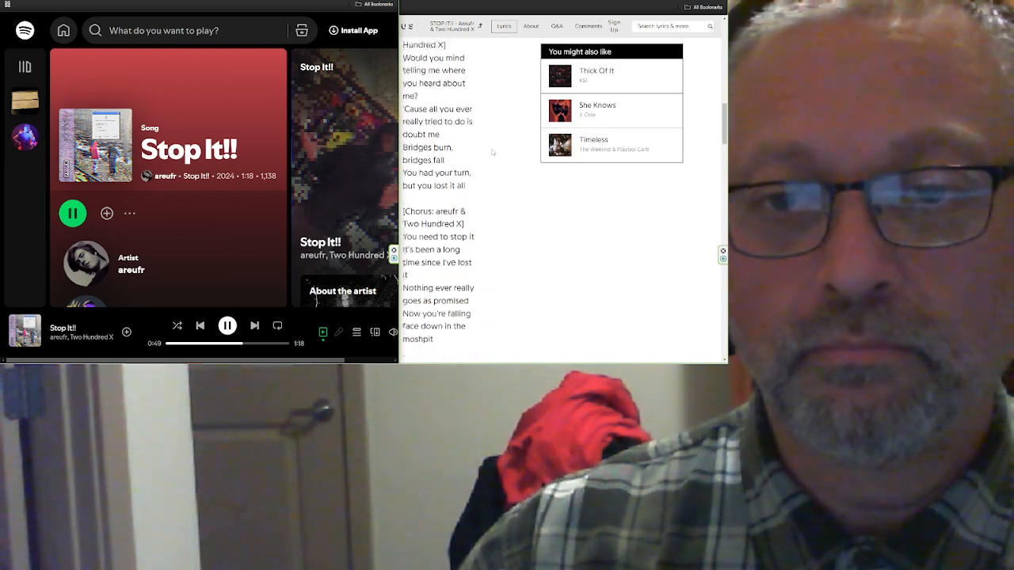
pyautogui.scroll(-3)
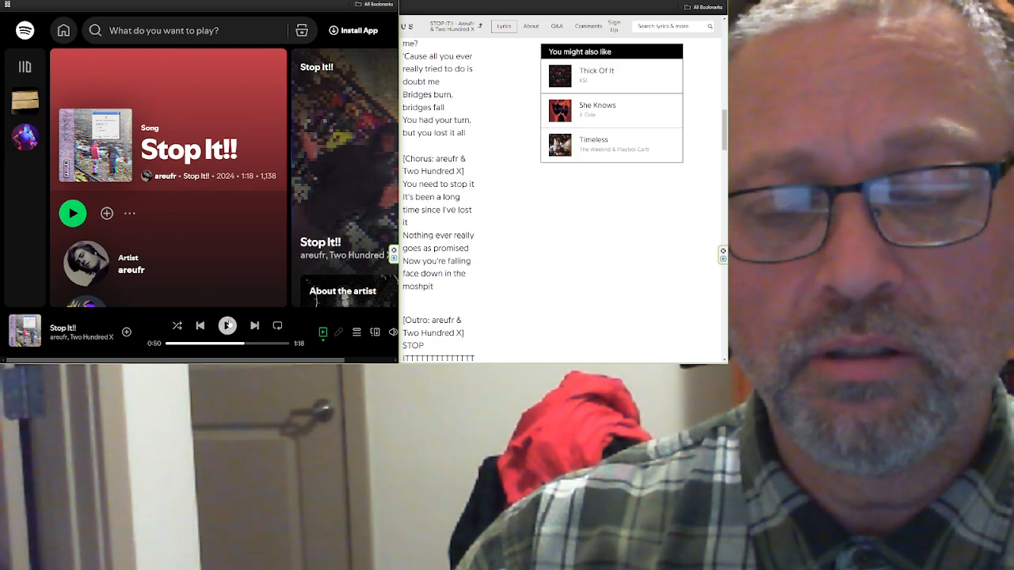
# - Resume Stop It!! and let it finish while reading the lyrics past the outro
pyautogui.click(73, 213)
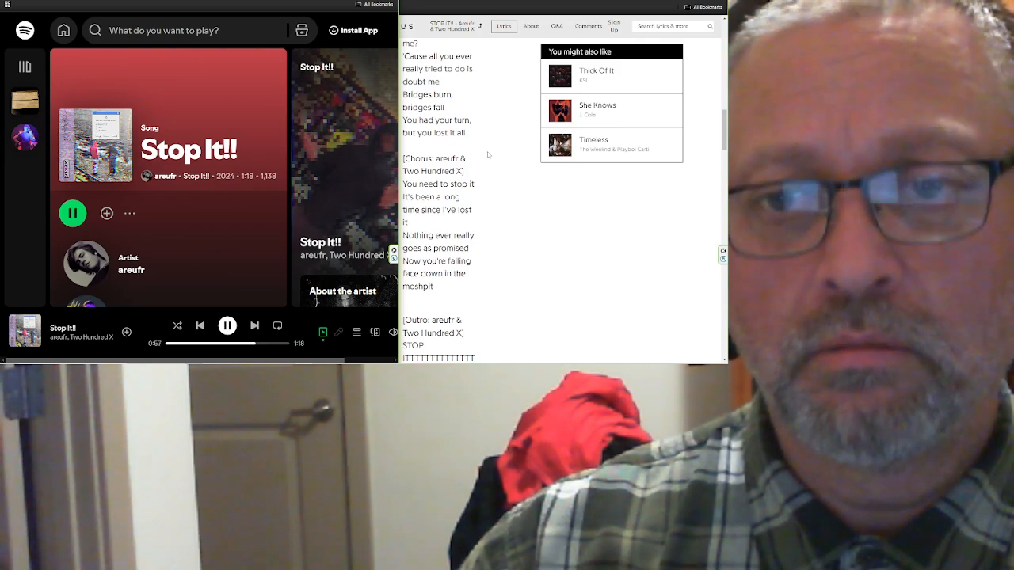
pyautogui.scroll(-3)
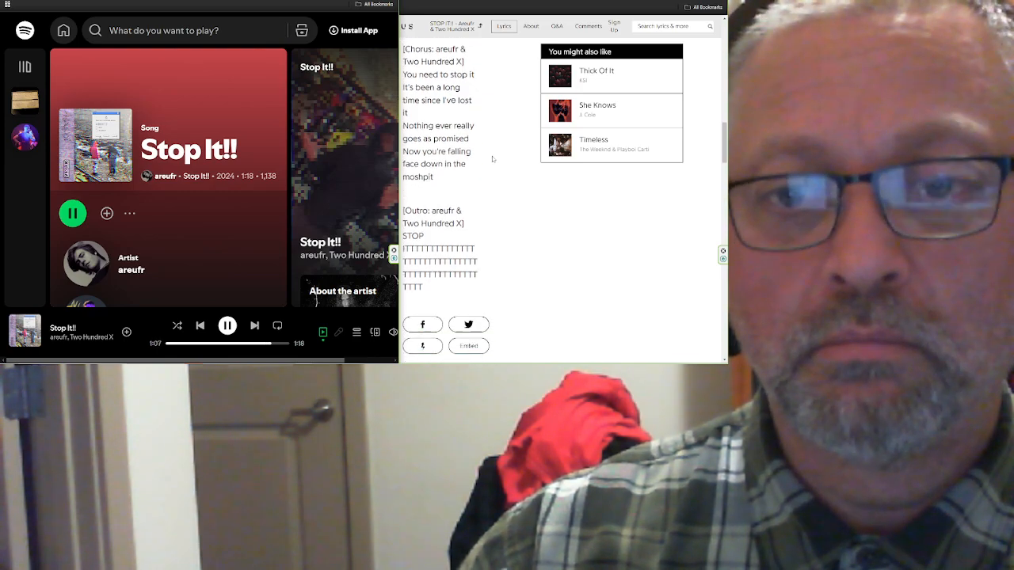
pyautogui.scroll(-3)
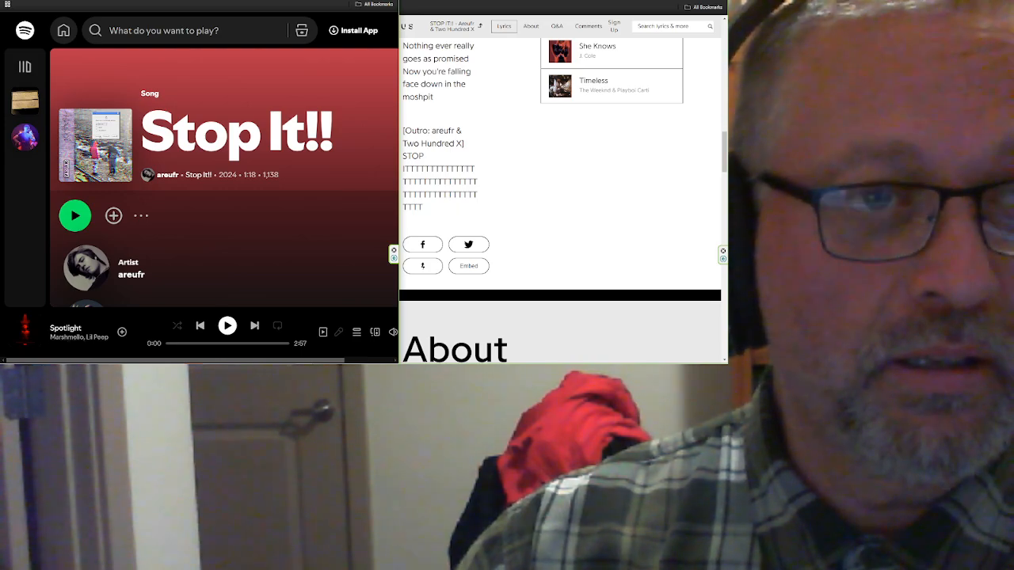
pyautogui.moveTo(200, 326)
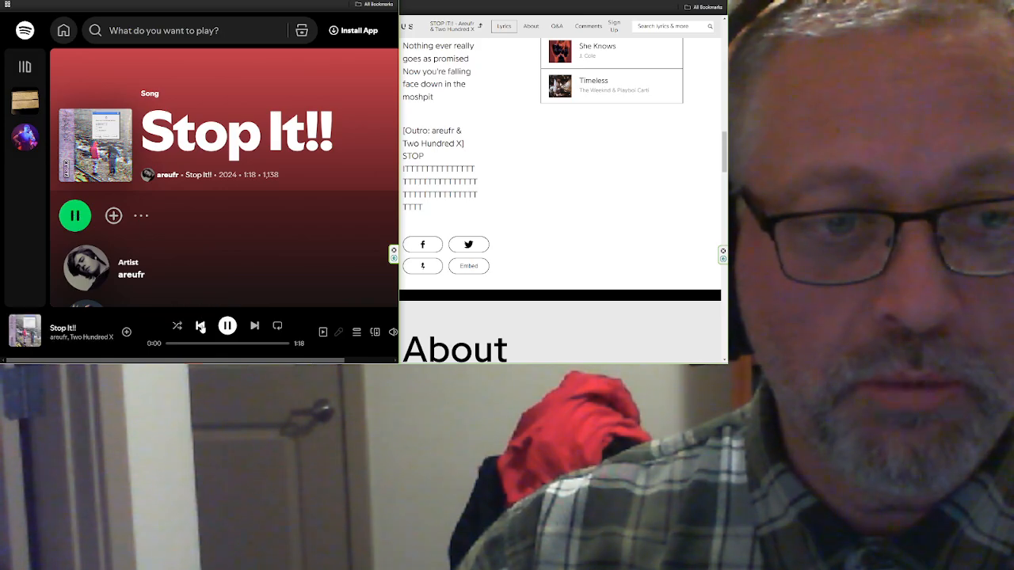
# - Pause Stop It!! right after it restarts and bring the lyrics back to the first verse
pyautogui.click(74, 215)
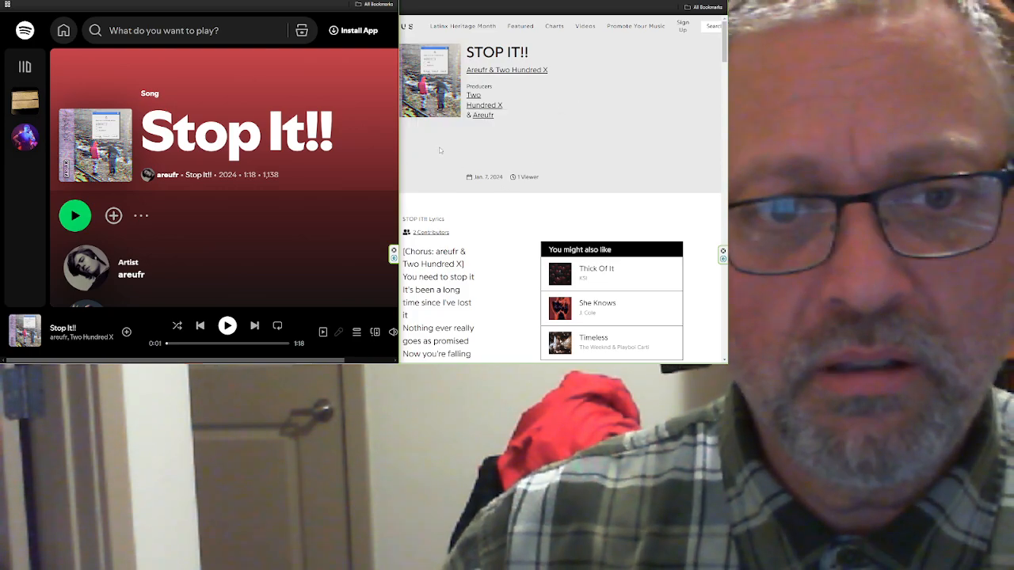
pyautogui.scroll(-3)
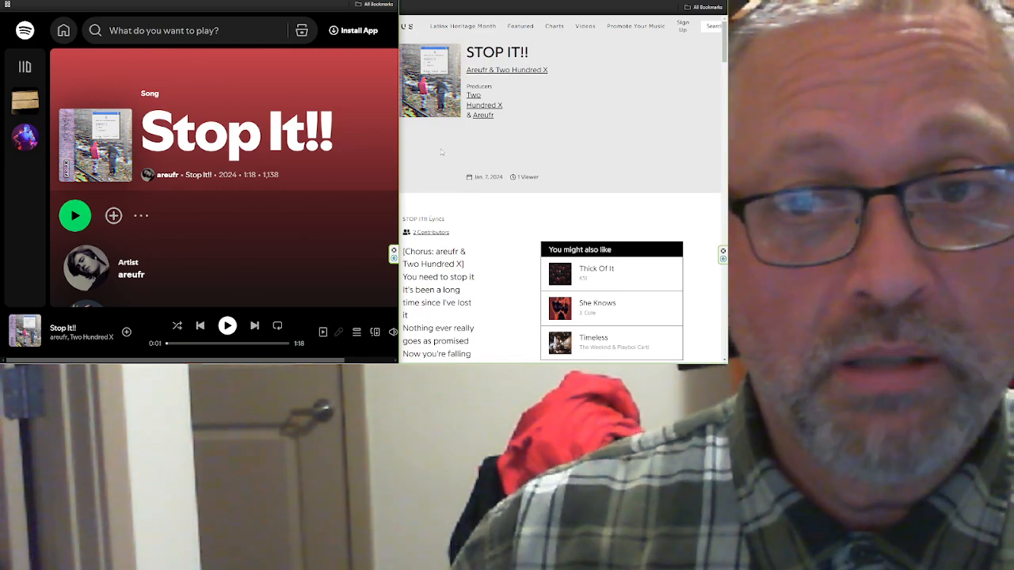
pyautogui.scroll(-3)
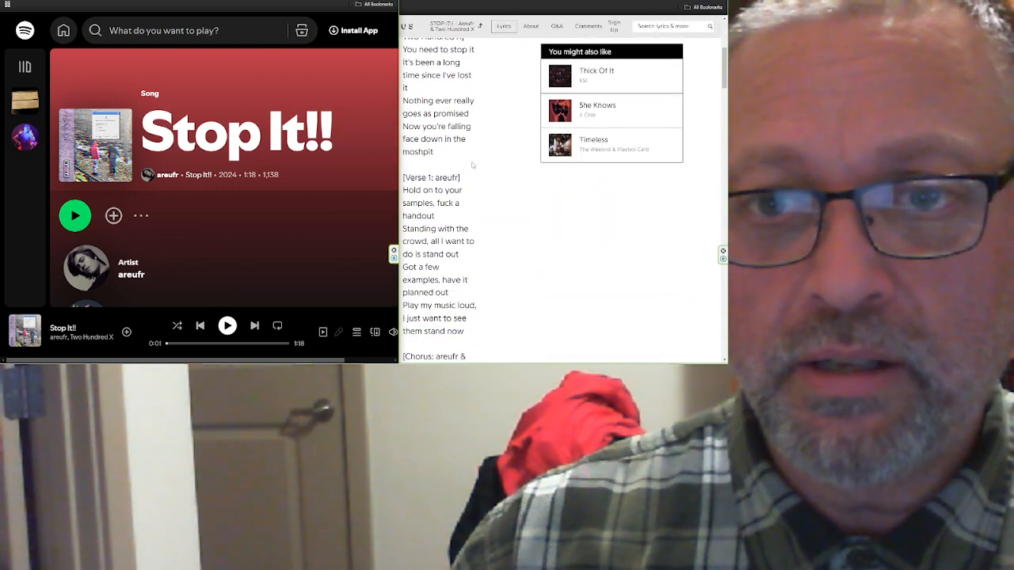